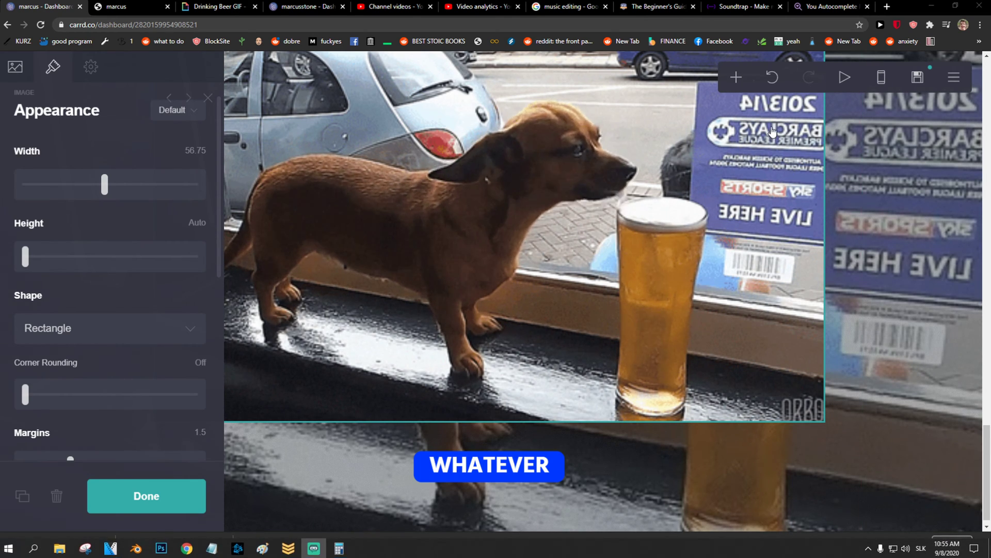
Open the Add Element menu from the top toolbar.
click(735, 76)
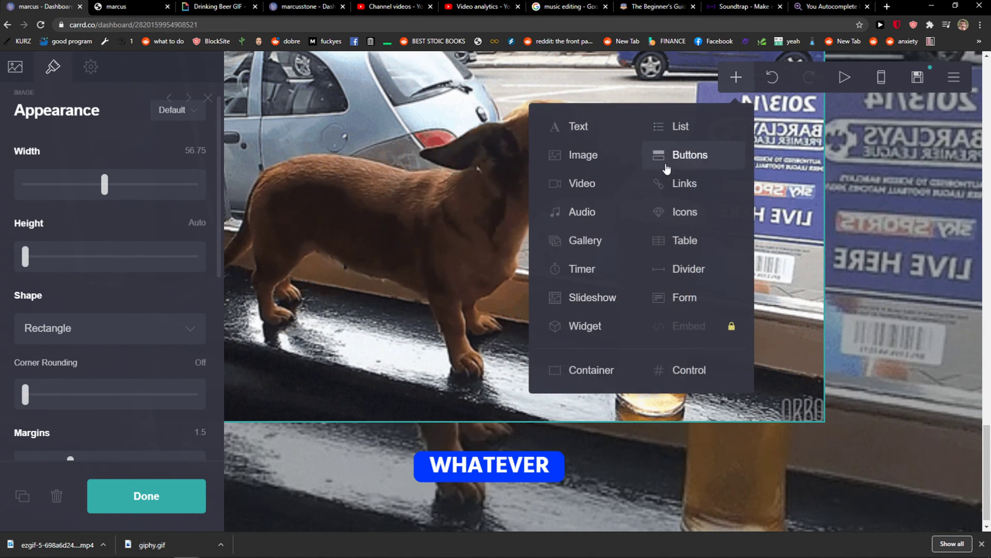
Insert an Icons element below the dog image and add more email icons to it.
click(685, 212)
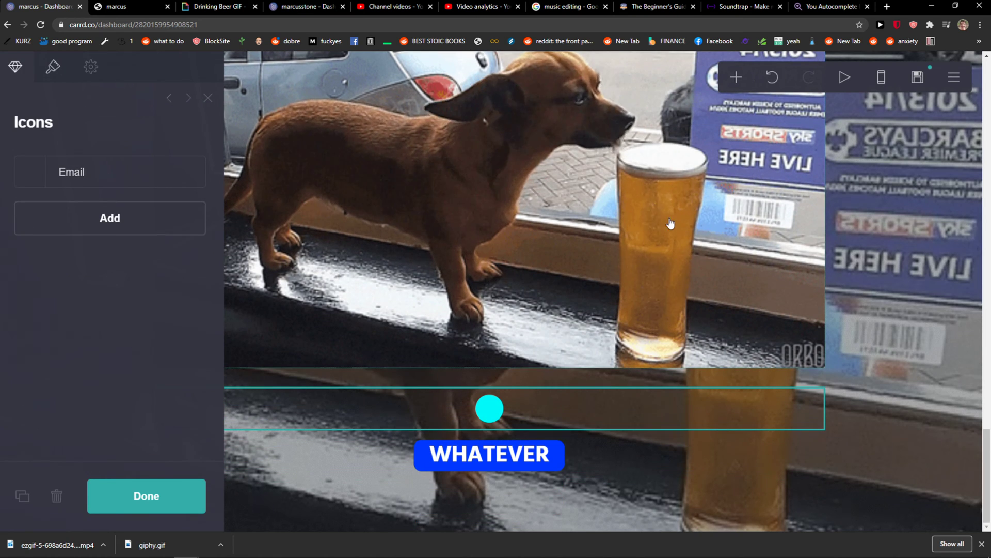
click(110, 218)
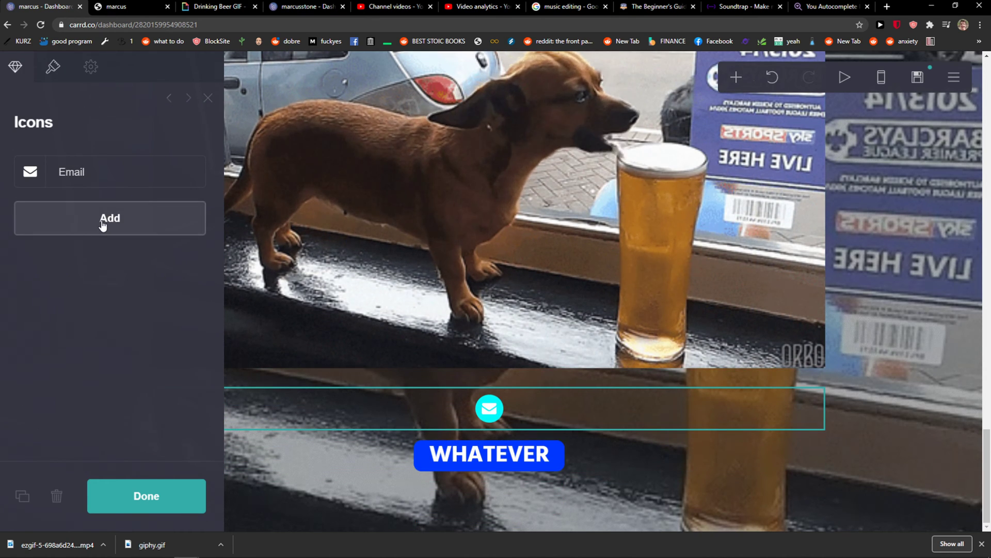
click(109, 217)
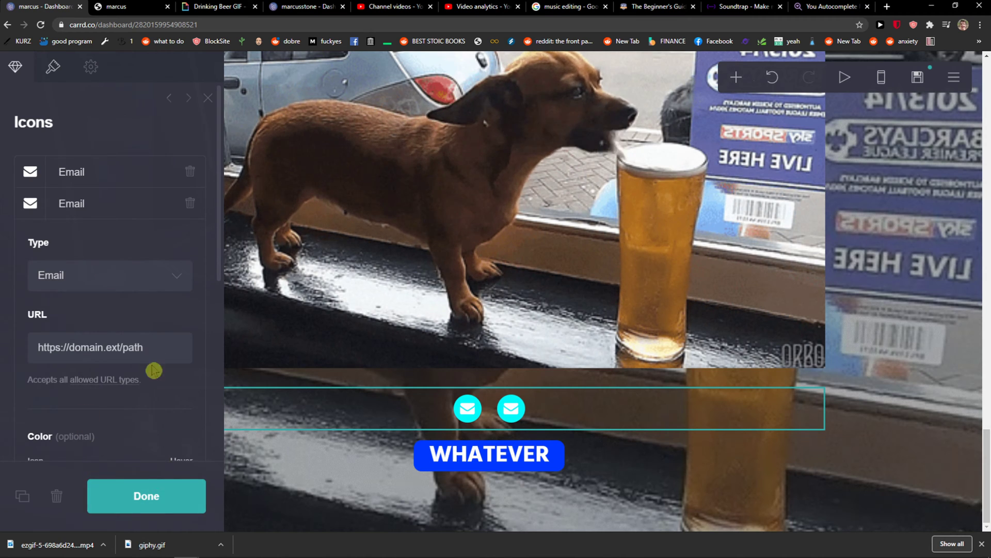
scroll(down, 3)
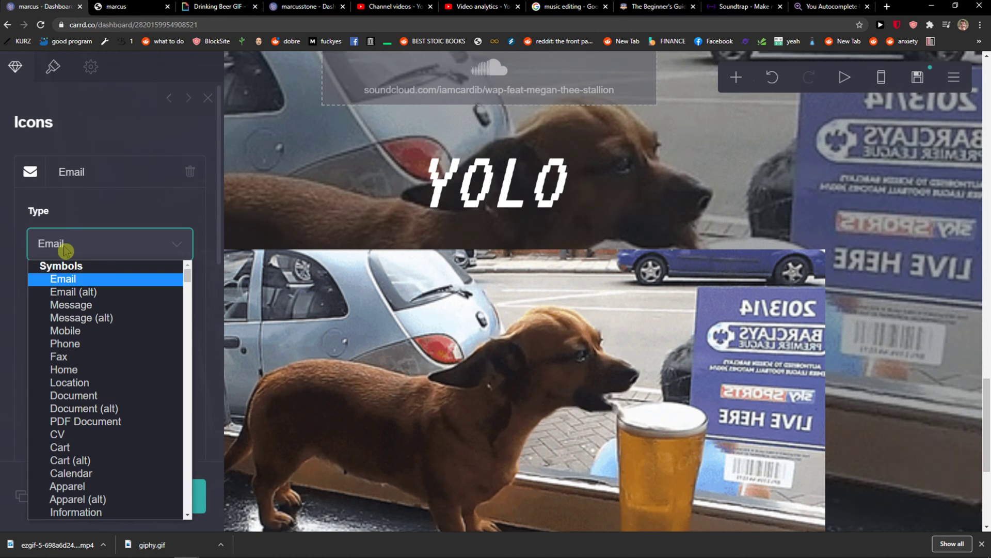
Change an email icon's type to Steam from the Brands list, after briefly picking Makerpad.
scroll(down, 3)
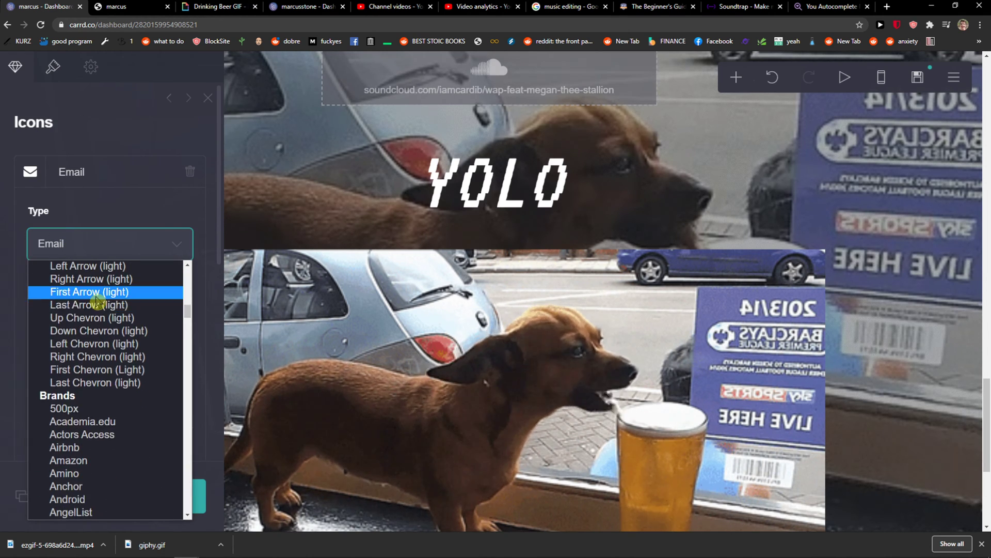
scroll(down, 3)
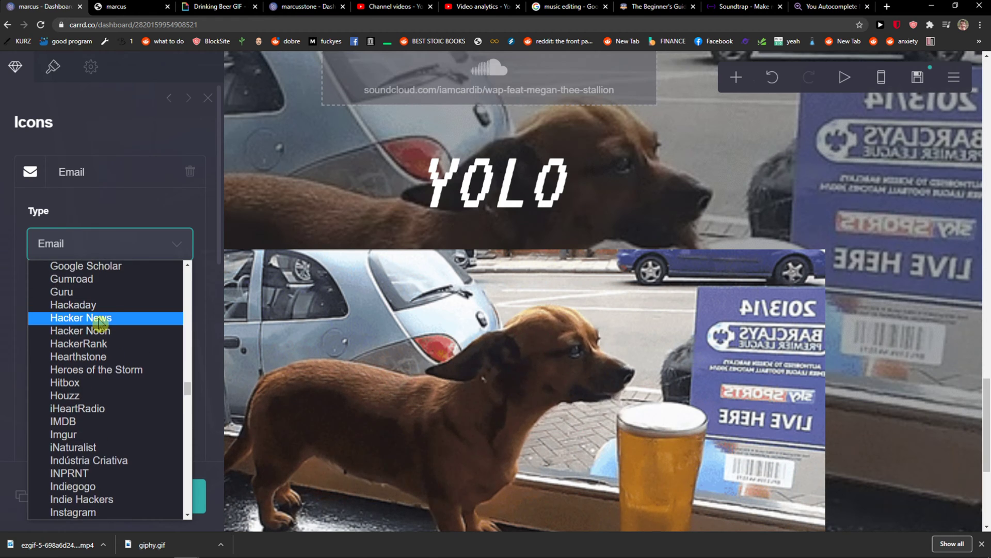
click(81, 317)
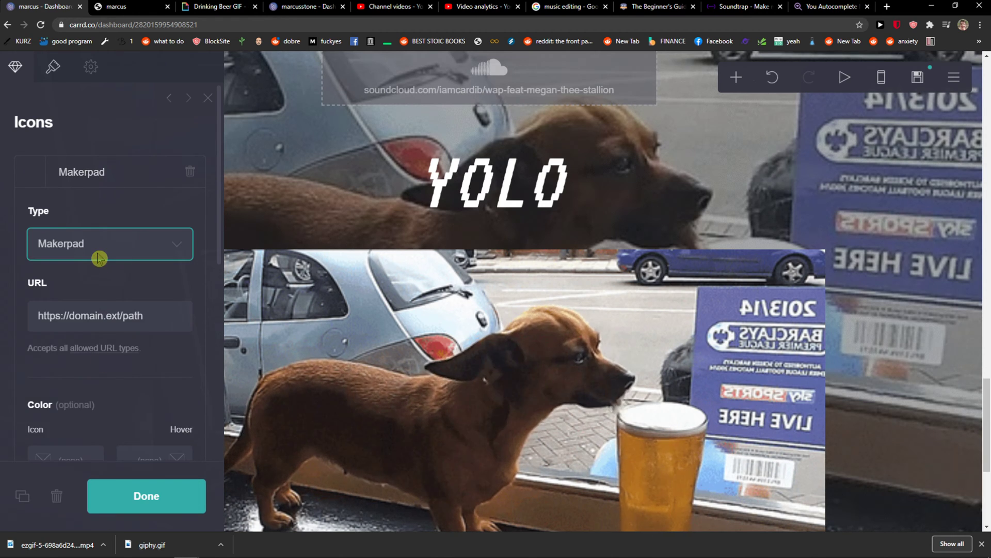
click(109, 243)
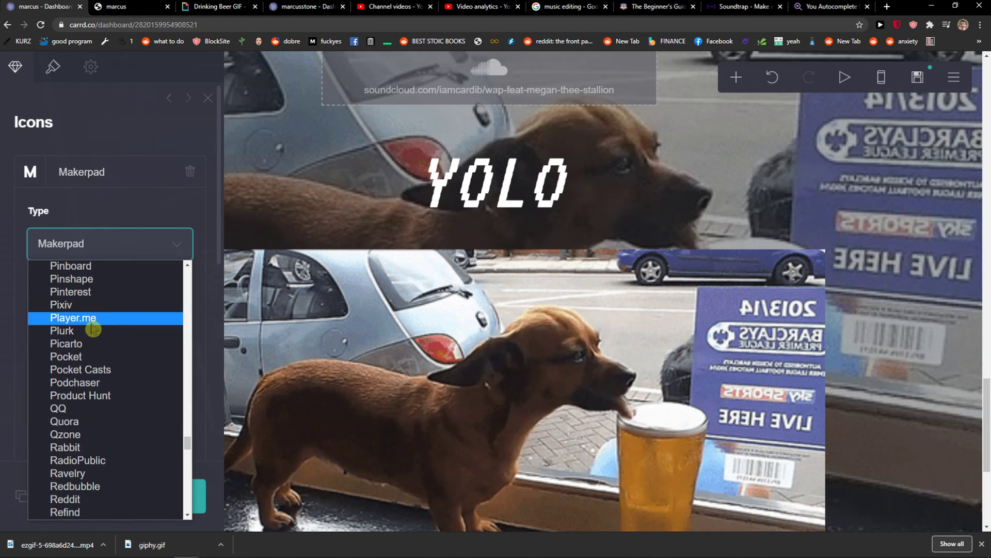
scroll(down, 3)
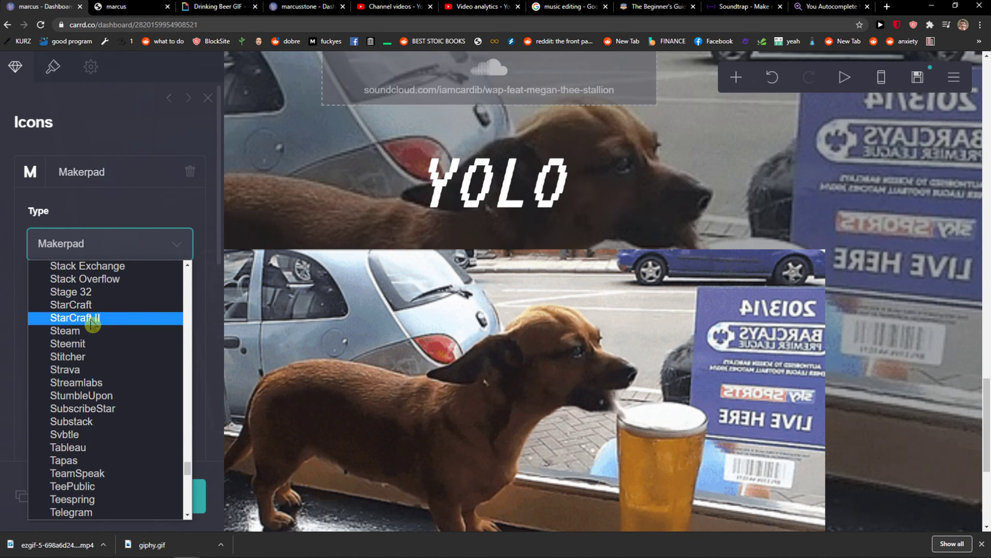
click(64, 330)
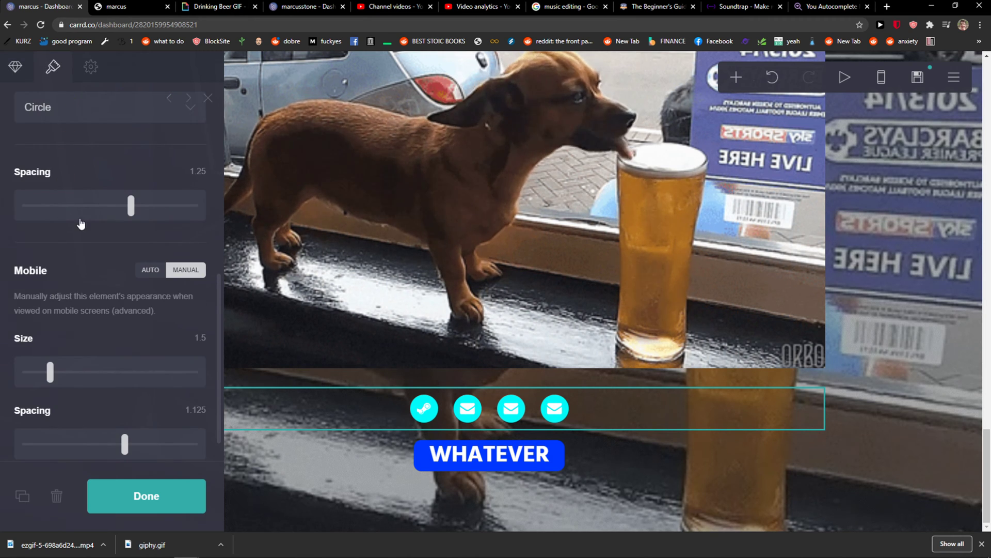
Scroll up the icon settings panel toward the Appearance color options.
scroll(up, 3)
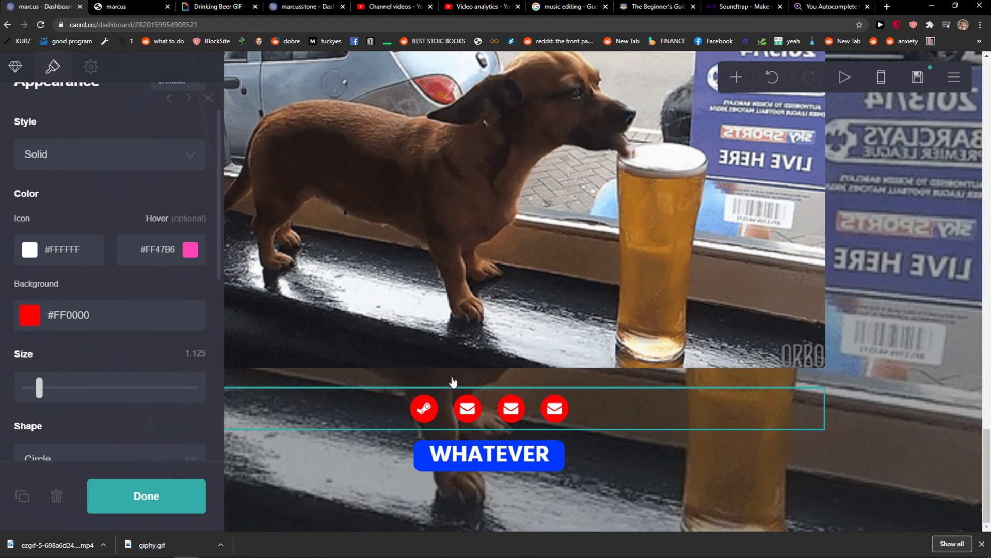
mouse_move(152, 228)
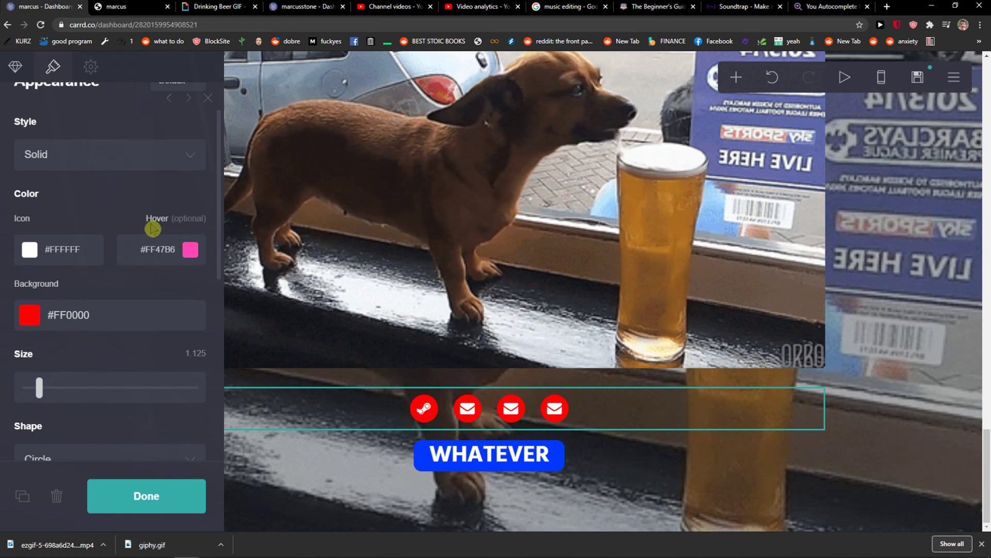